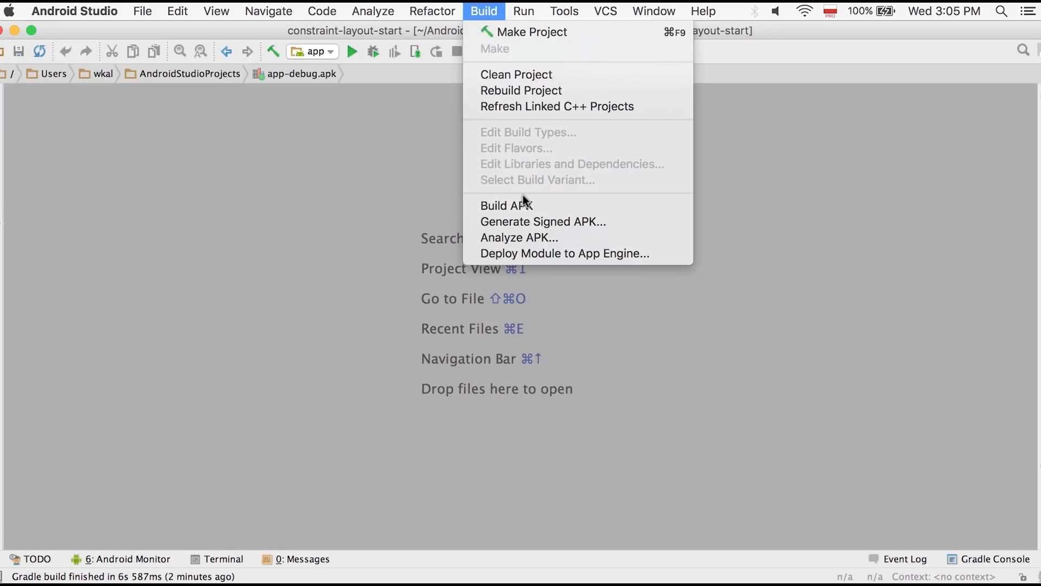
- Analyze app-debug.apk from AndroidStudioProjects with Build > Analyze APK
click(518, 237)
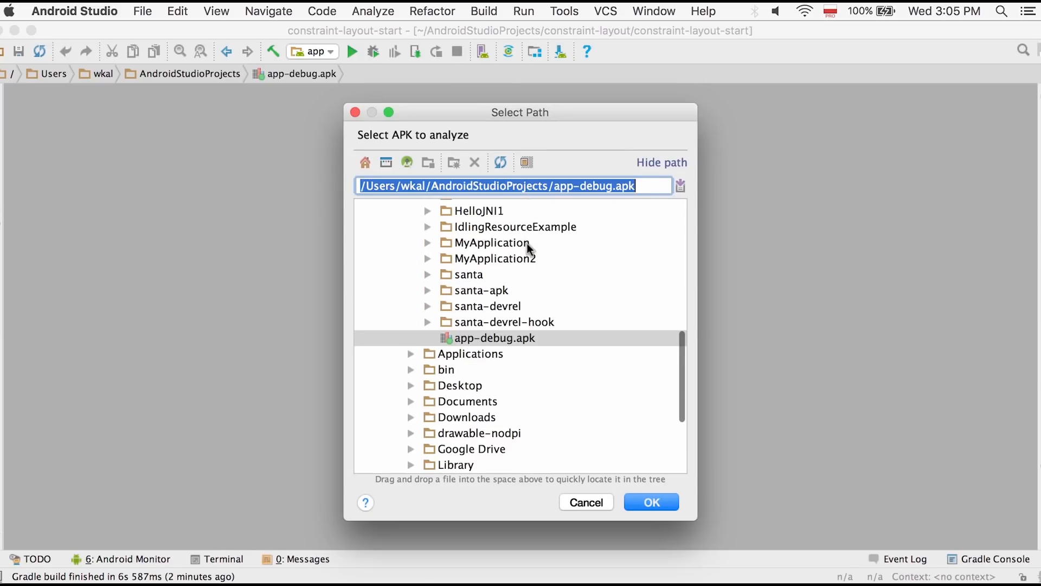
click(494, 338)
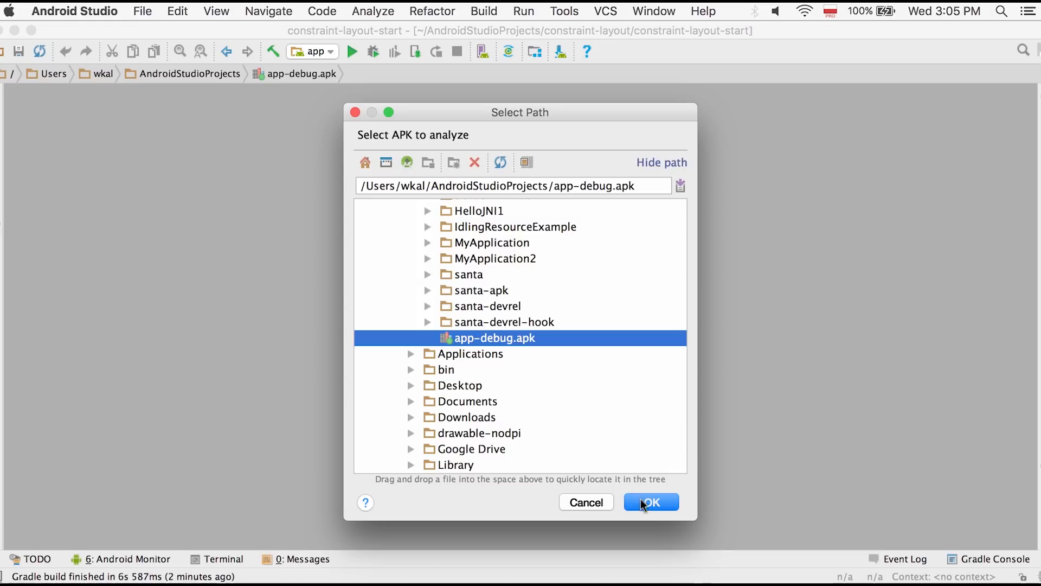
click(650, 501)
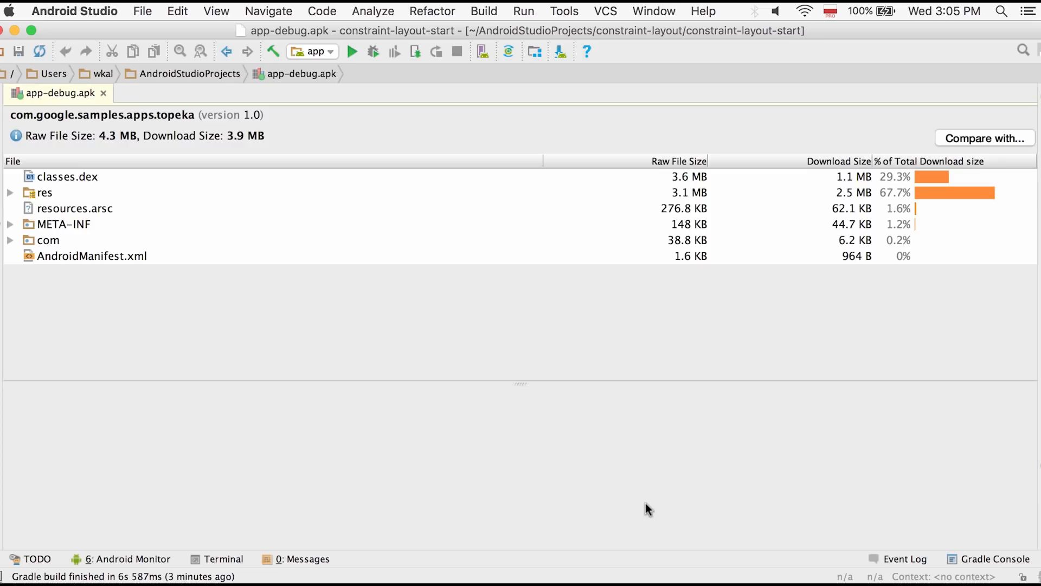
mouse_move(517, 326)
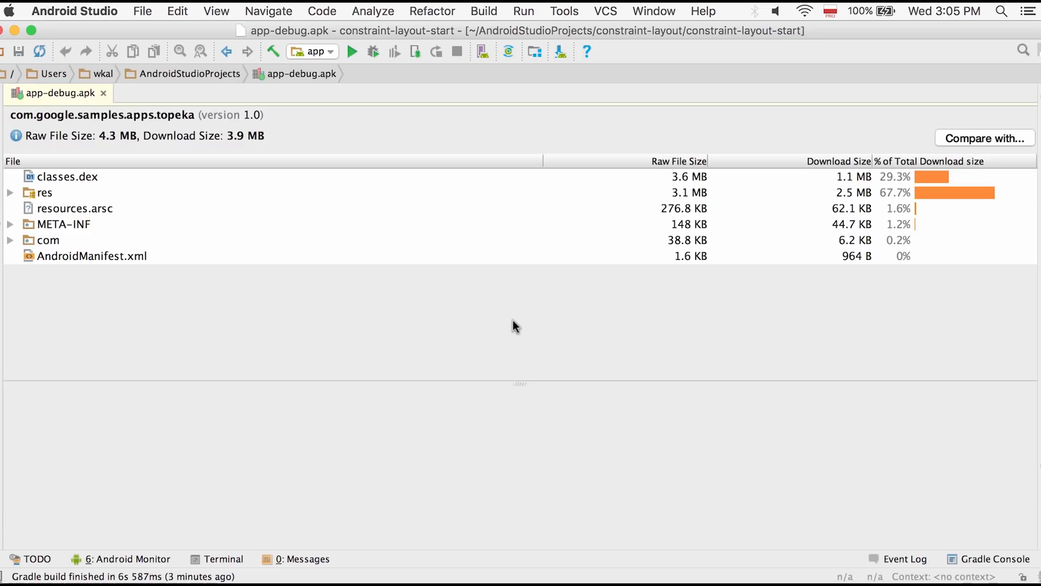
mouse_move(485, 10)
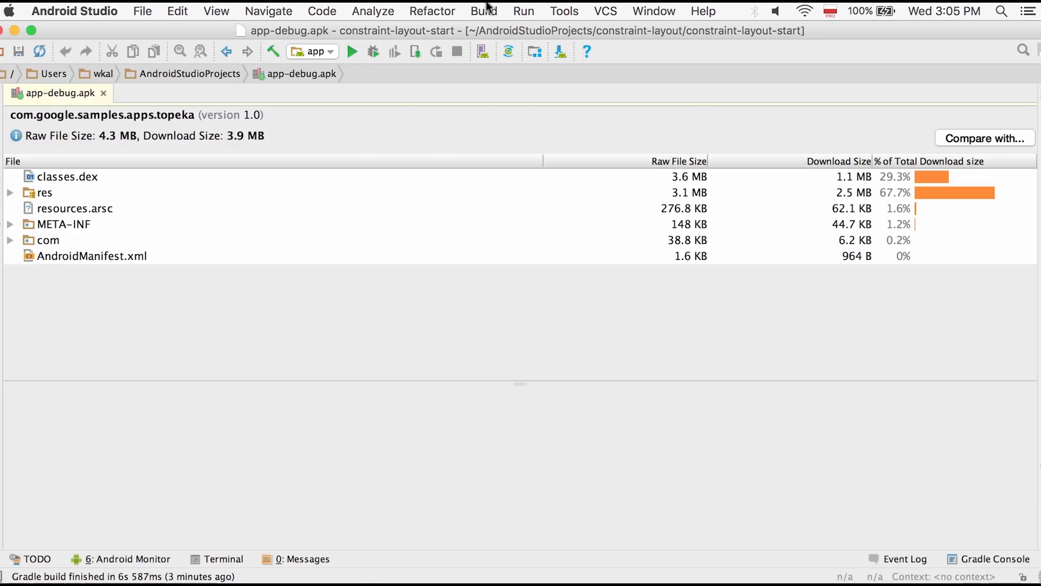
mouse_move(352, 317)
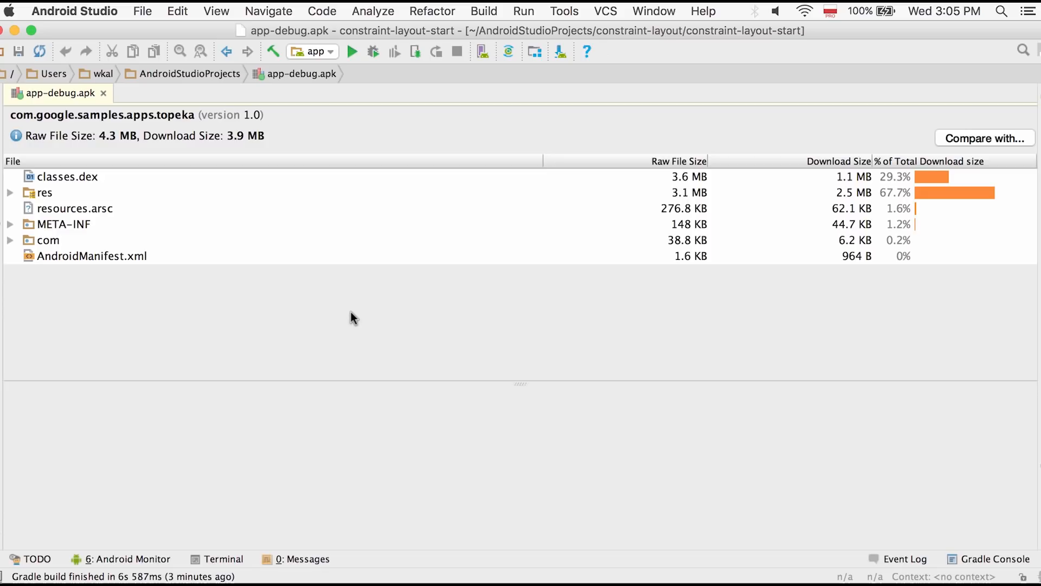
mouse_move(80, 244)
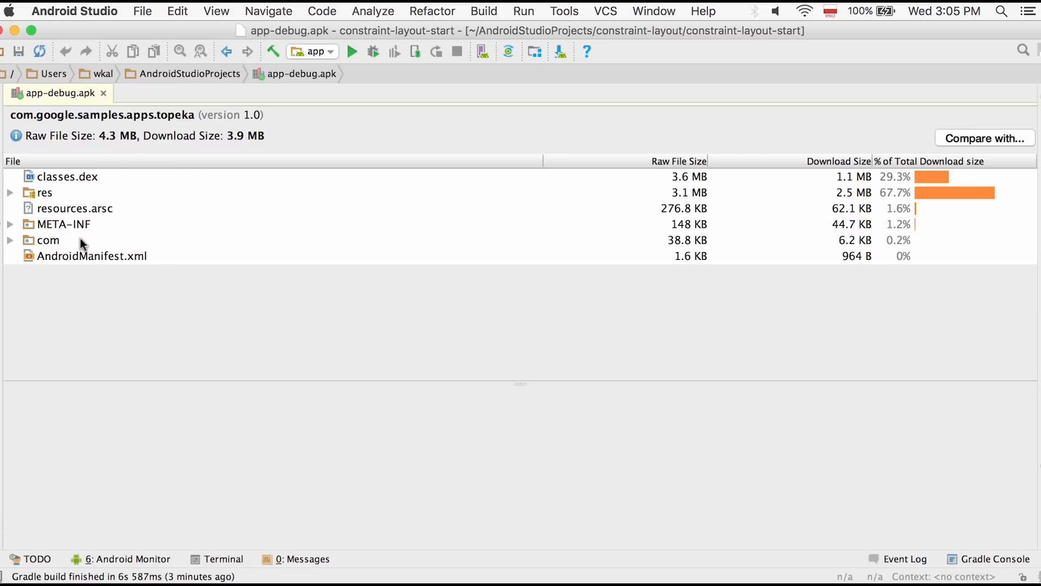
mouse_move(89, 154)
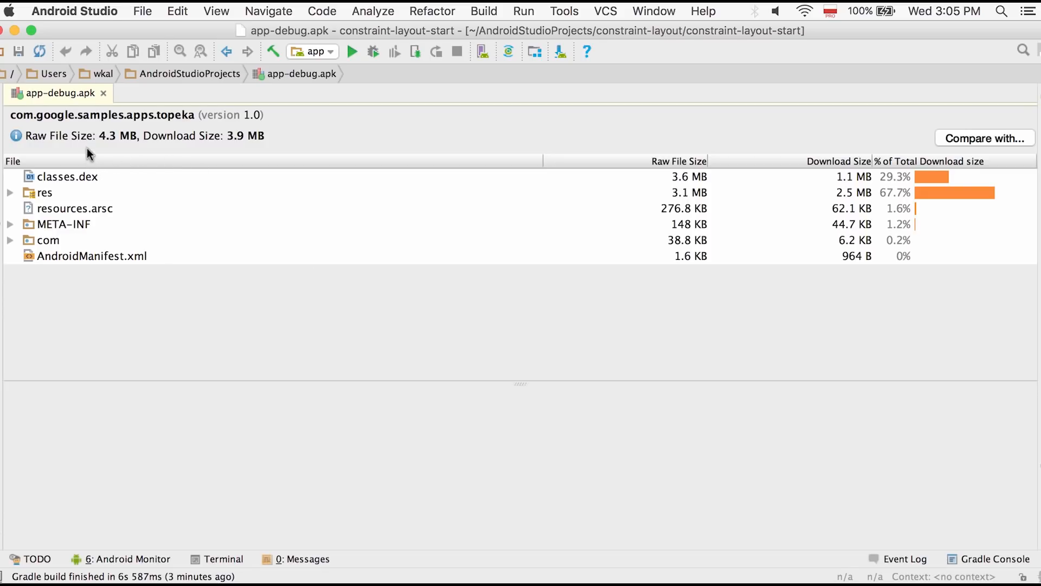
mouse_move(176, 111)
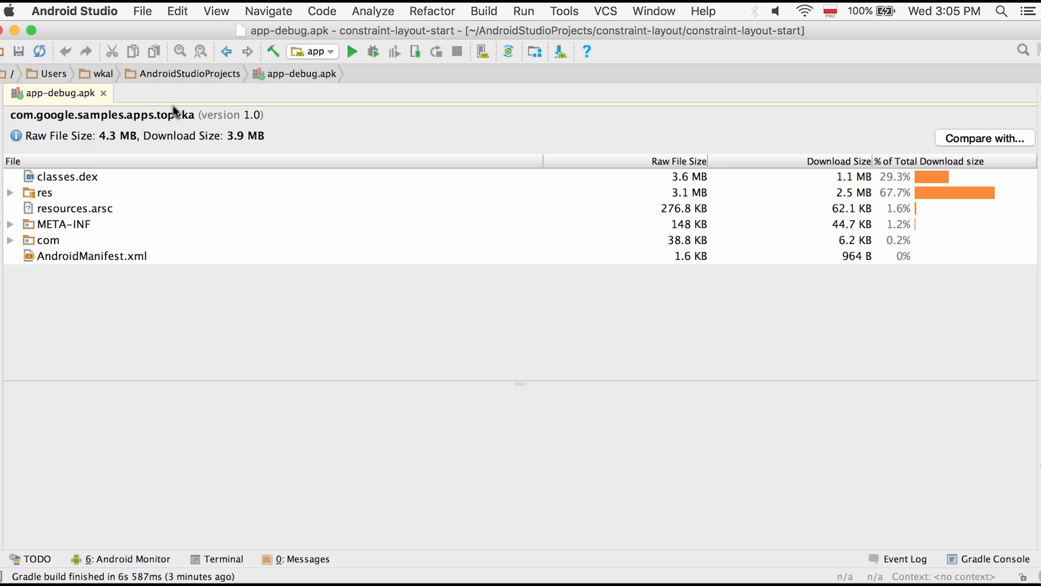
mouse_move(259, 126)
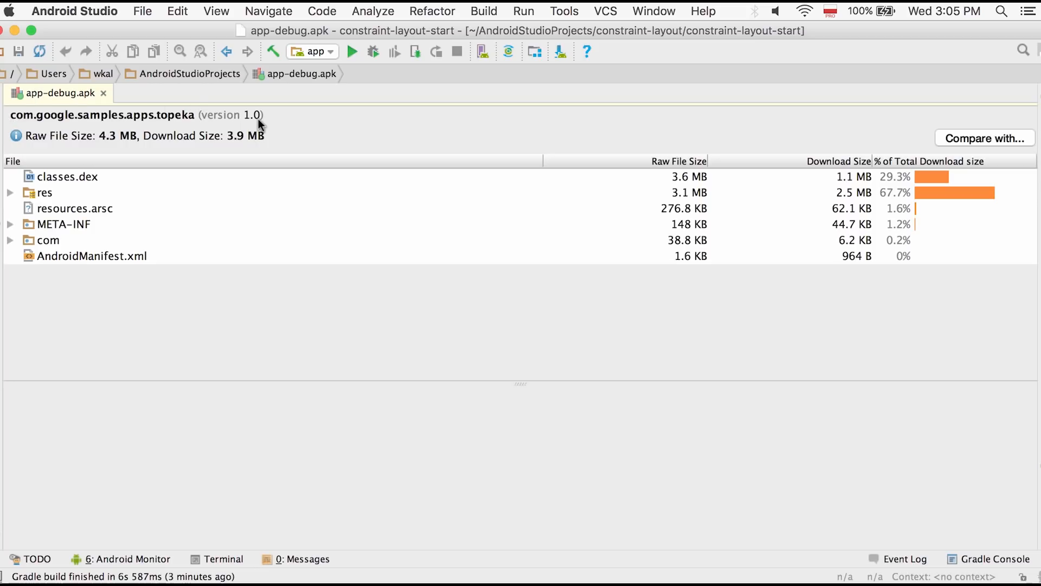
mouse_move(110, 146)
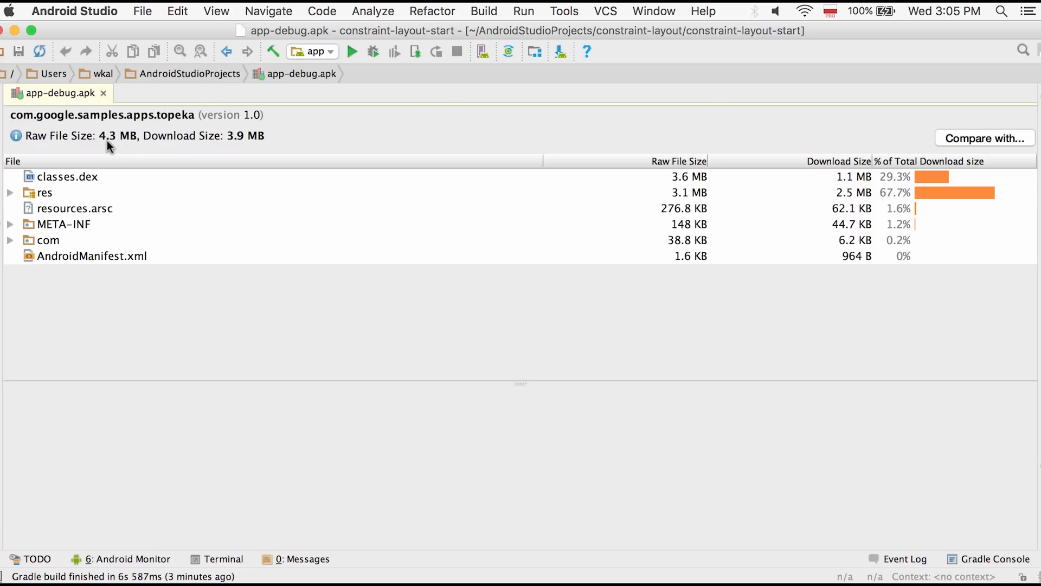
mouse_move(15, 135)
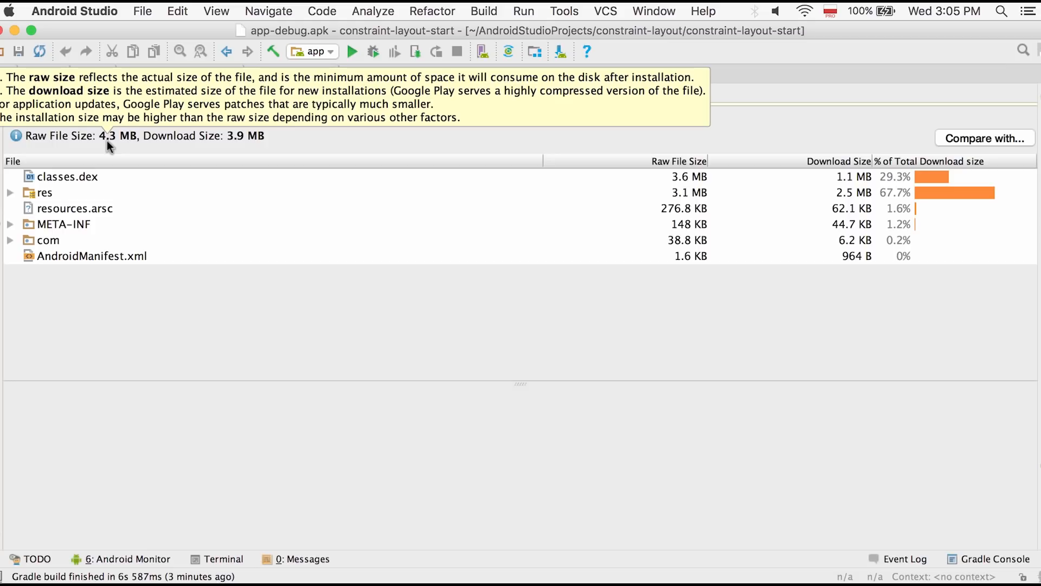
mouse_move(221, 142)
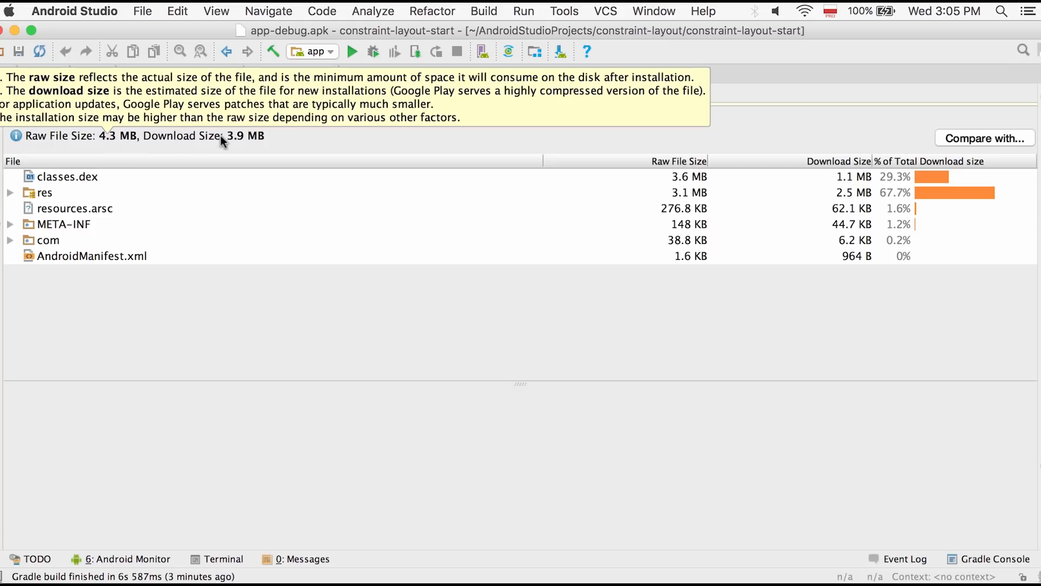
mouse_move(251, 144)
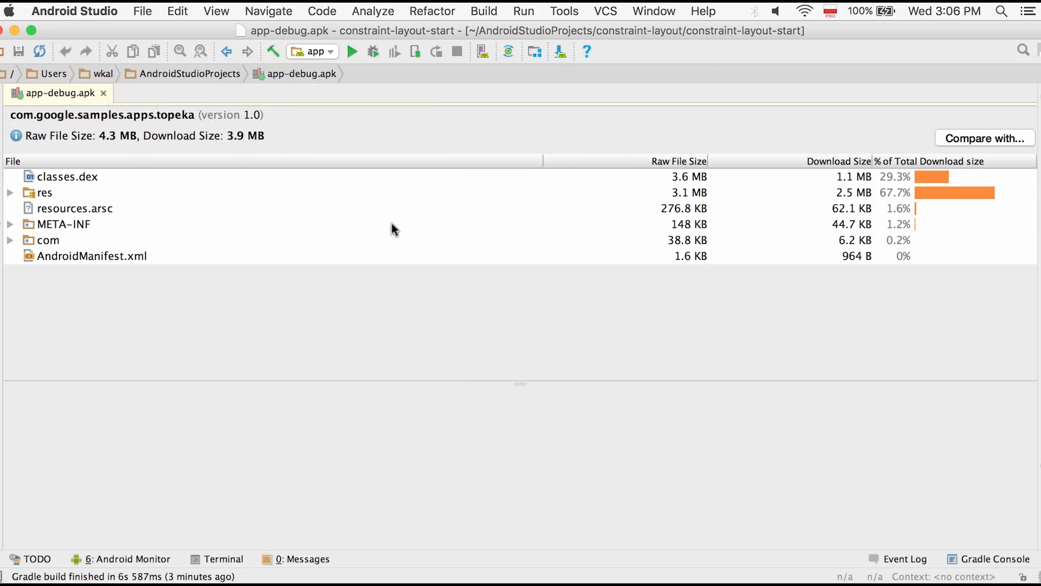
mouse_move(751, 198)
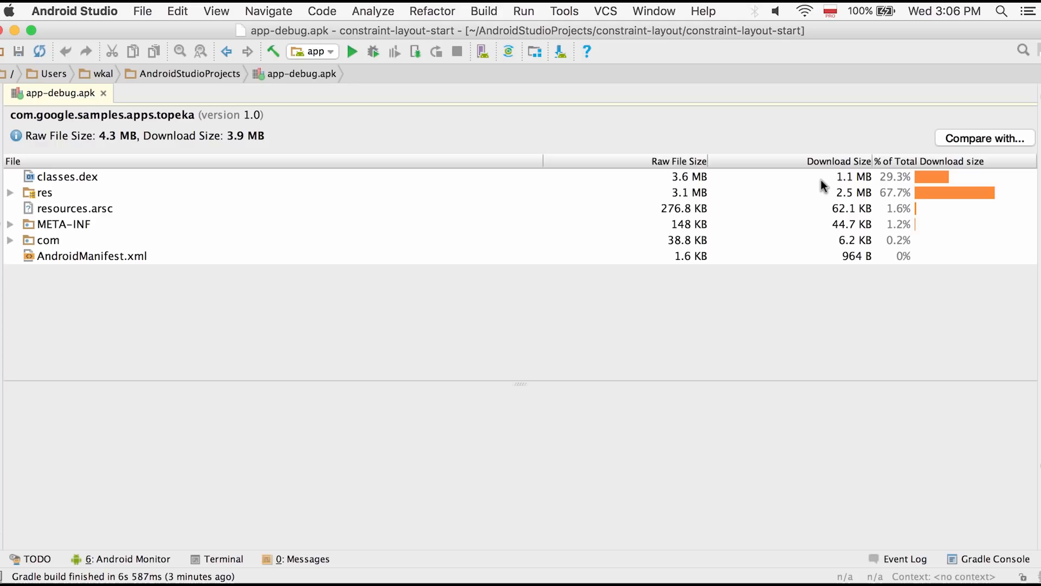
mouse_move(992, 189)
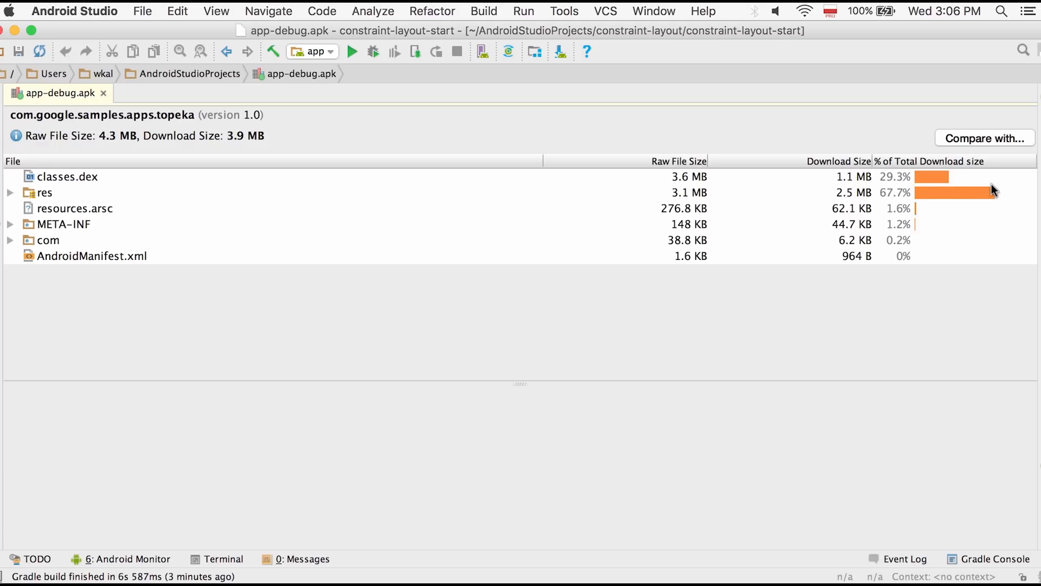
mouse_move(996, 203)
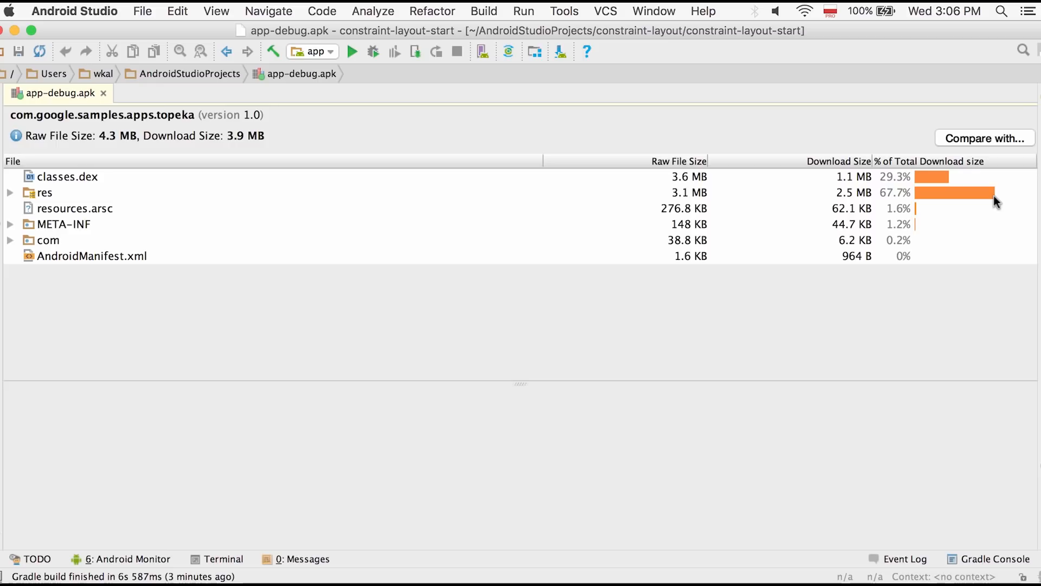
mouse_move(852, 223)
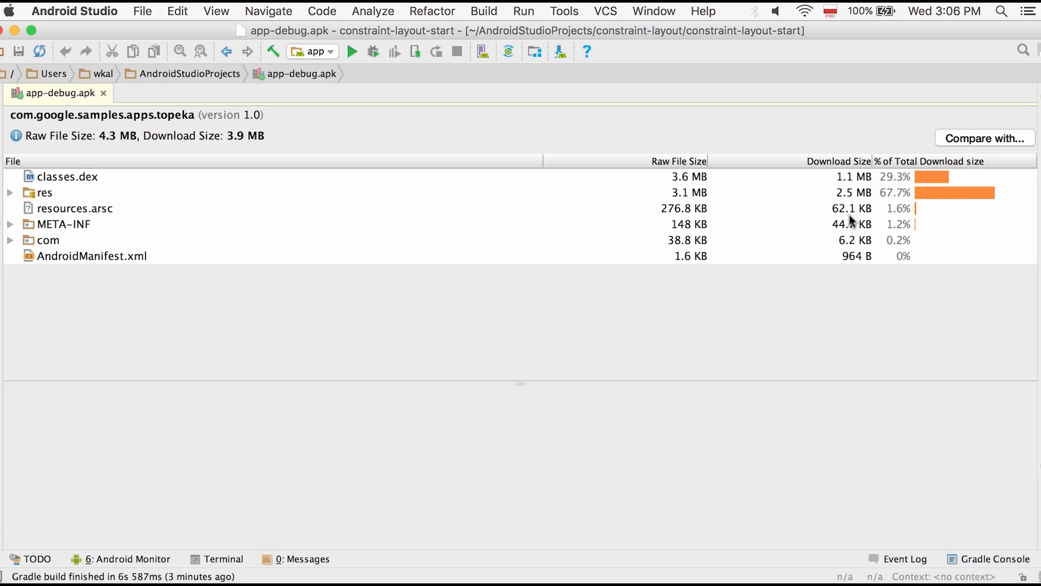
- Browse res drawable folder sizes, then view AndroidManifest.xml from its version attributes
click(45, 192)
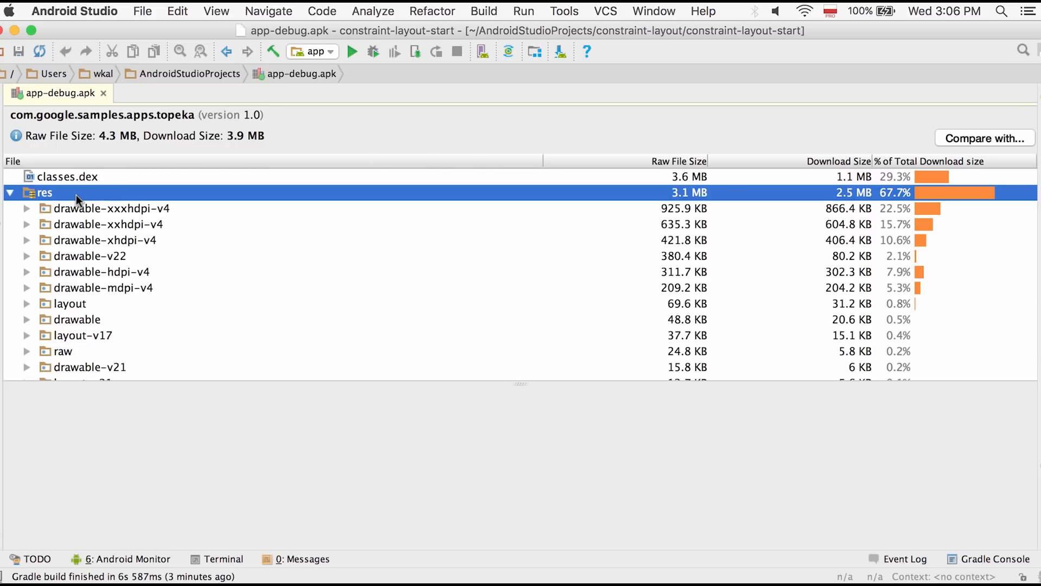
click(110, 208)
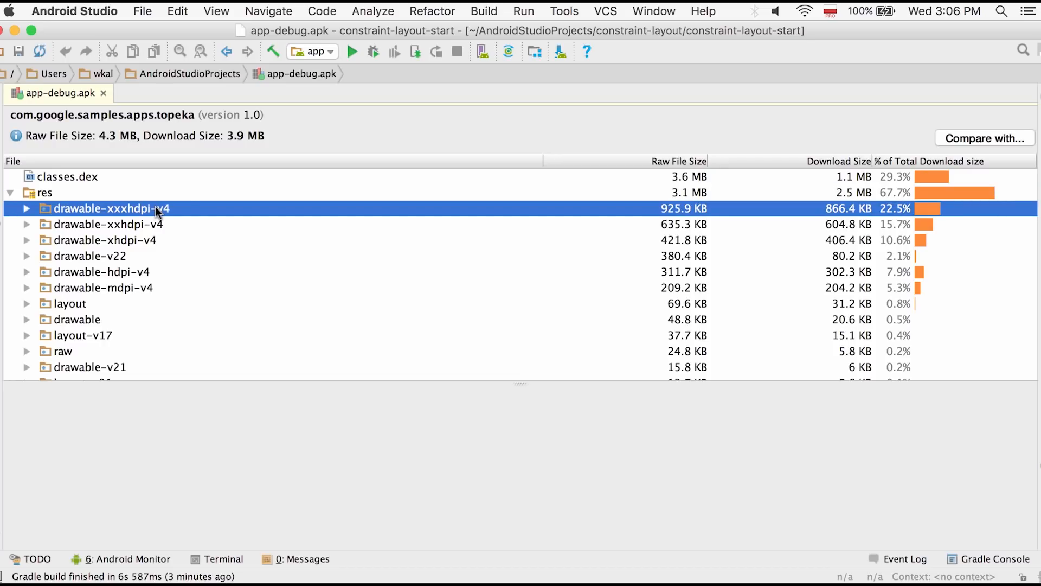
click(104, 224)
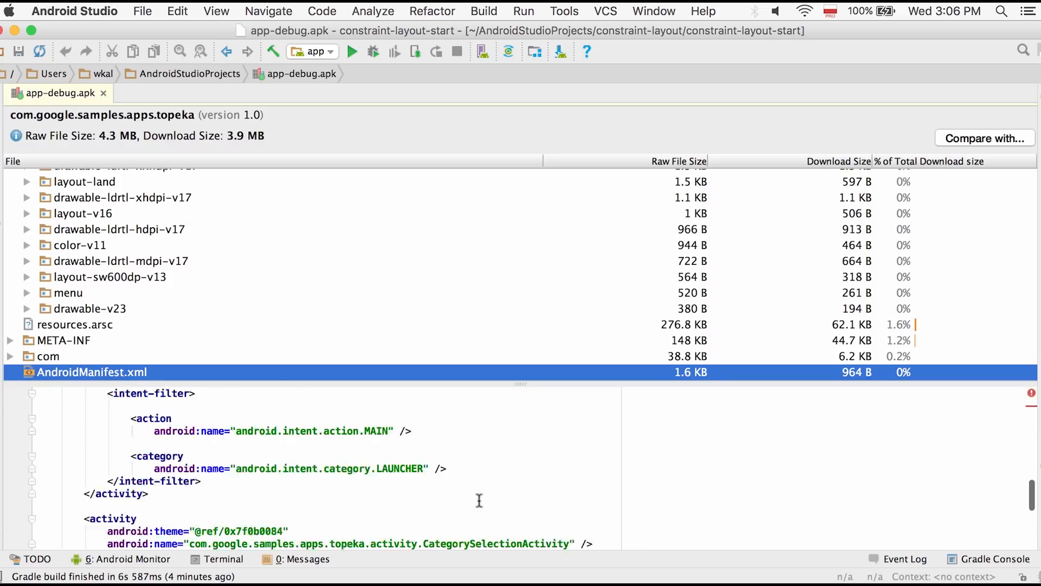
scroll(up, 3)
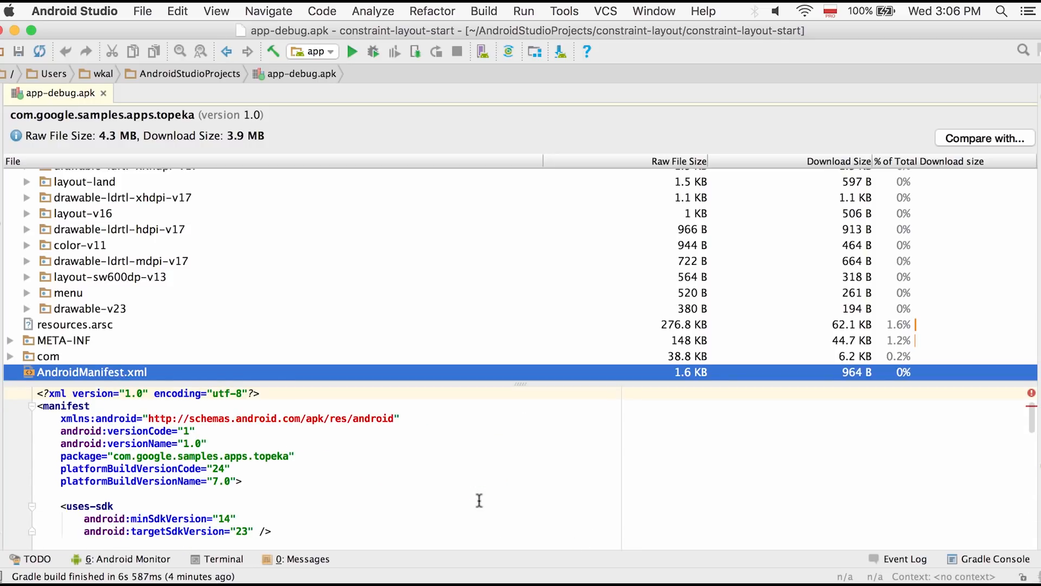
- Check string resources in resources.arsc, then view classes.dex method counts
click(75, 325)
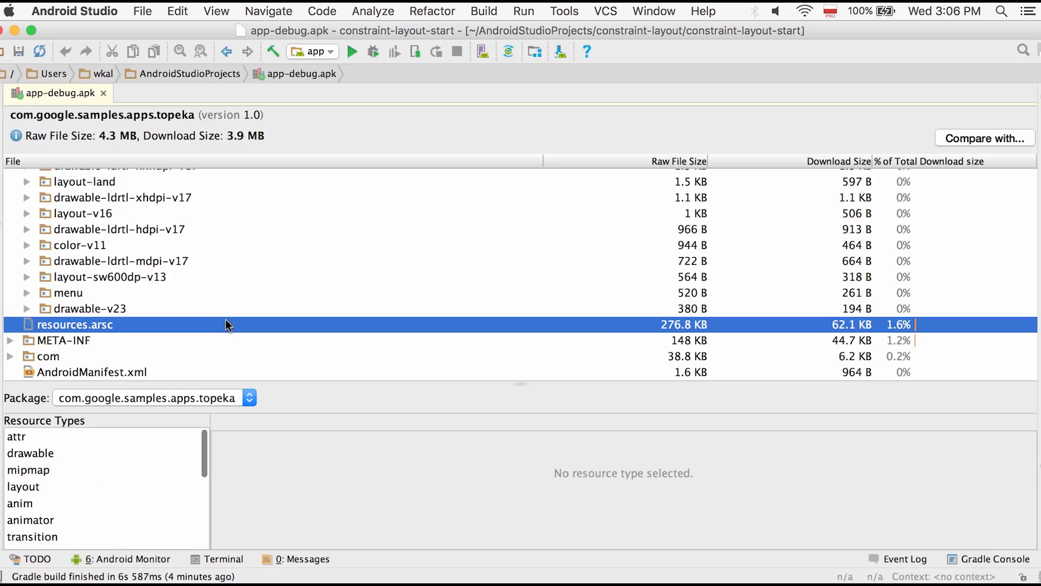
scroll(down, 3)
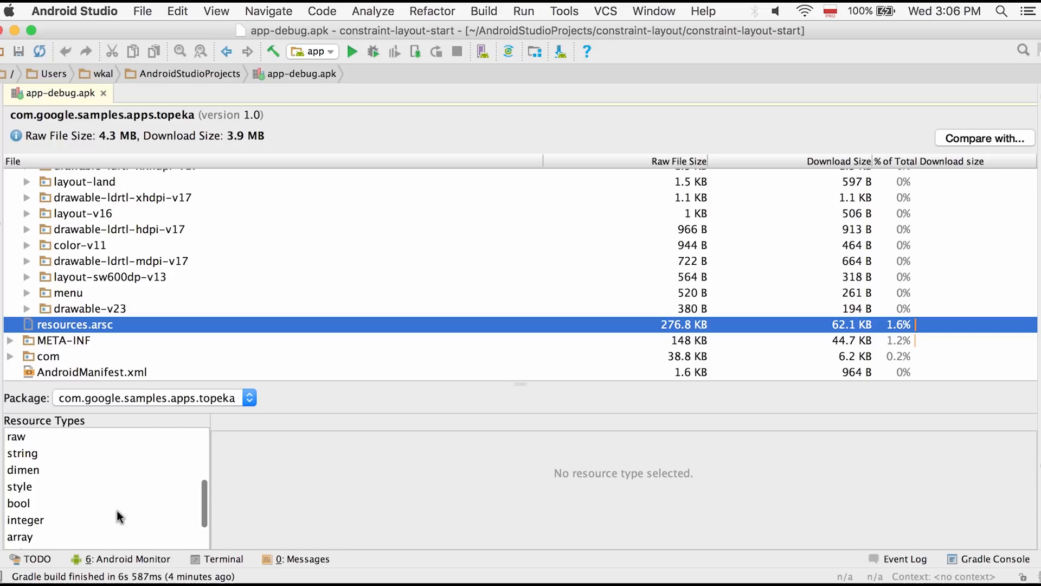
click(23, 453)
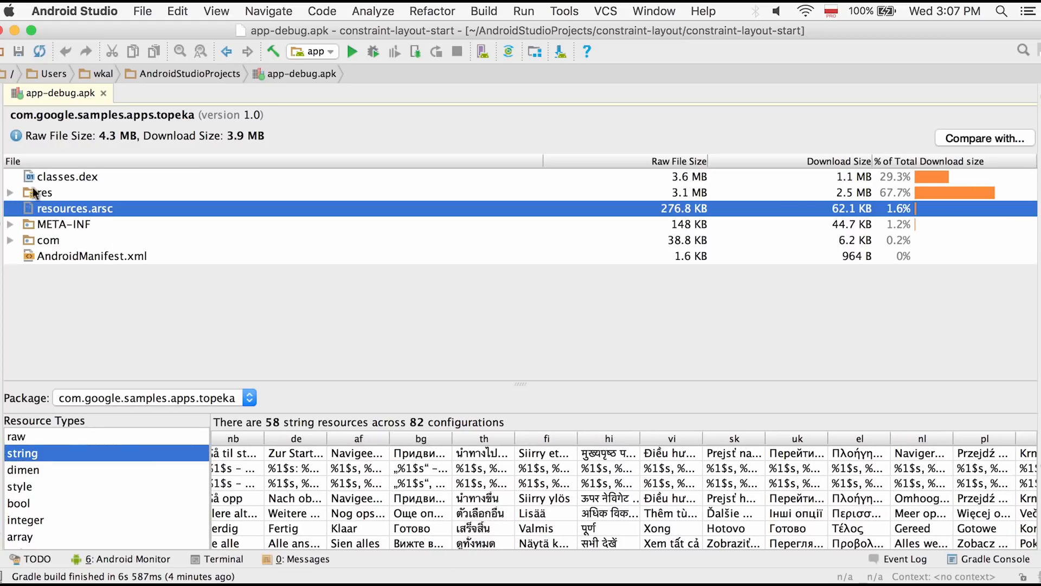
click(68, 175)
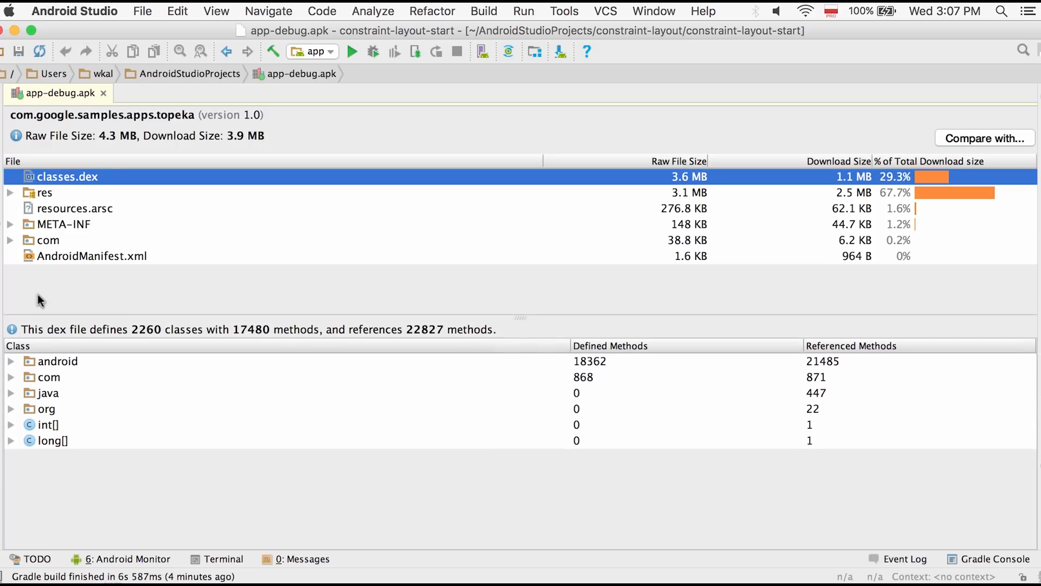
- Expand android > support in the dex tree down to ViewPager's 136 methods
click(12, 361)
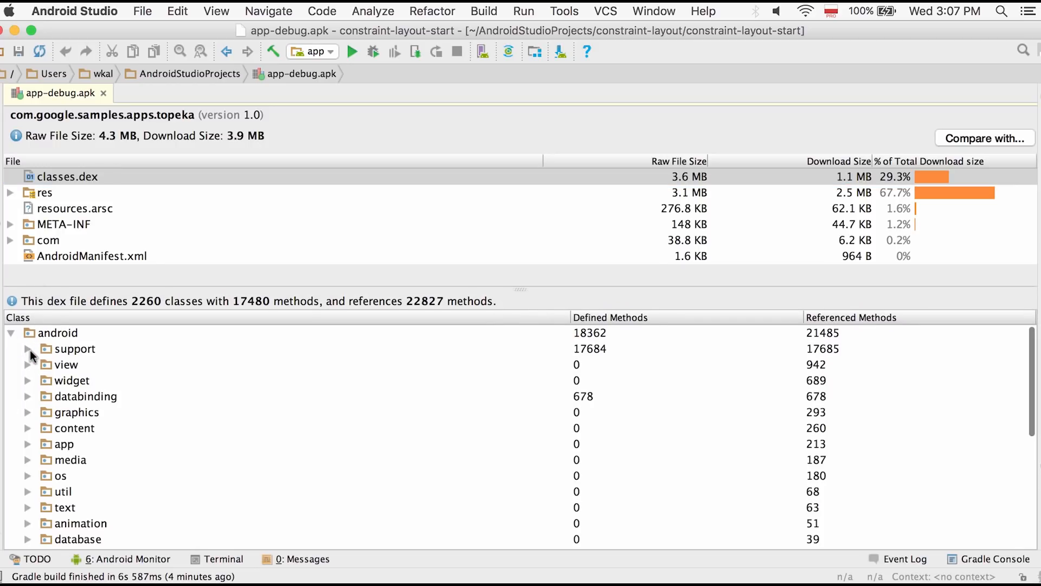
click(27, 349)
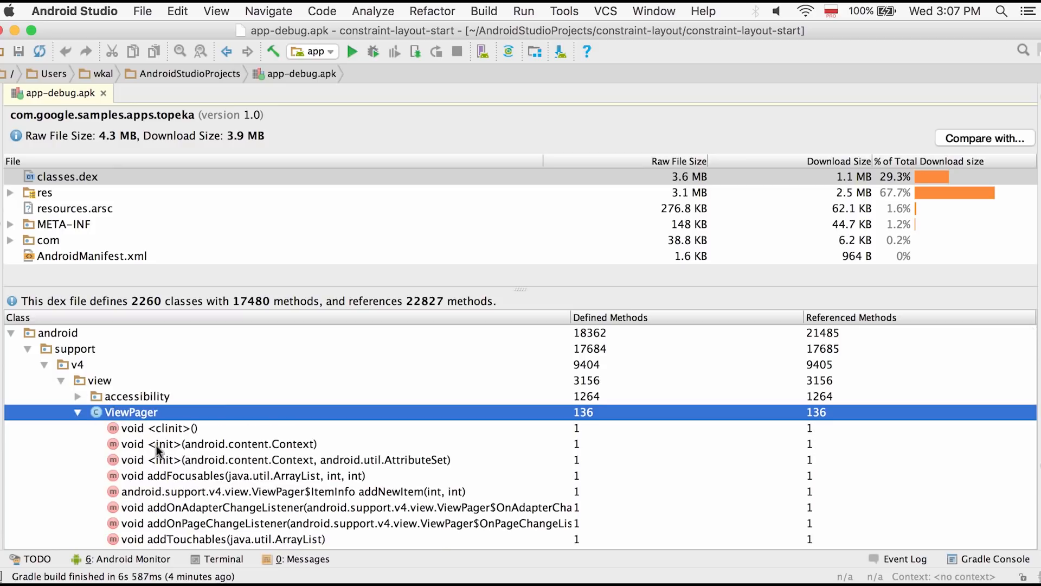
scroll(down, 3)
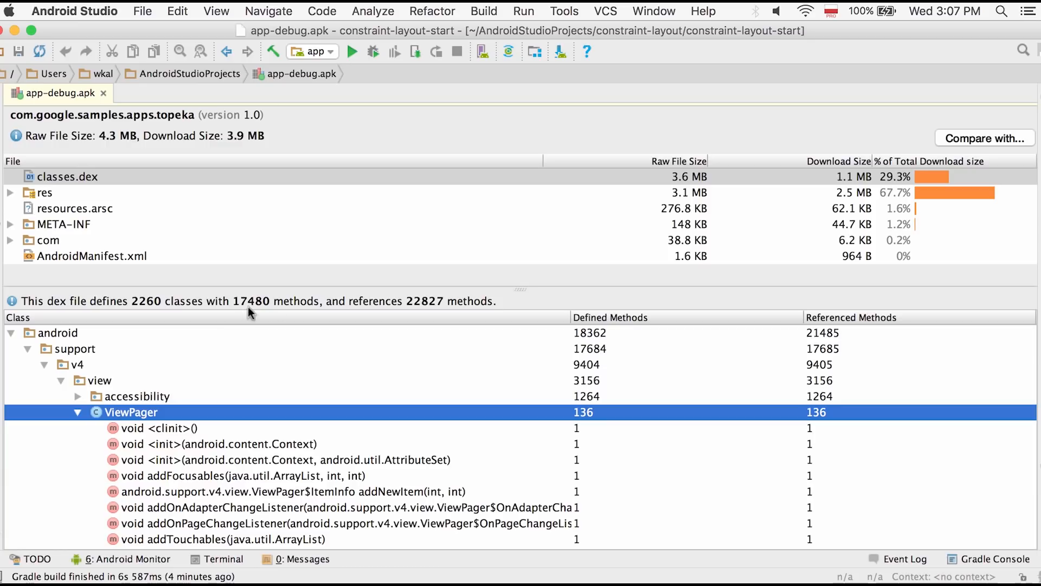
mouse_move(426, 314)
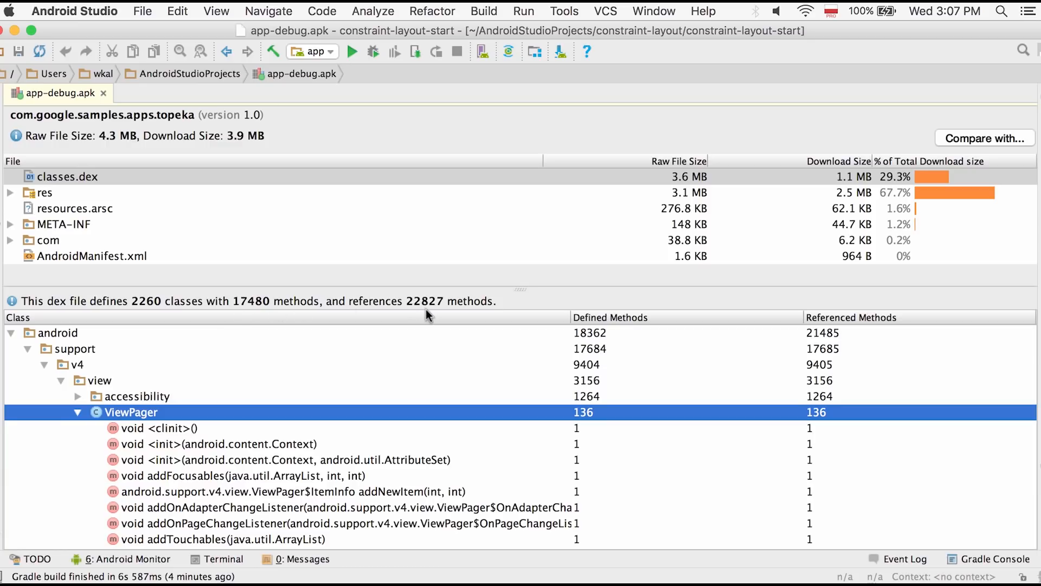
mouse_move(445, 323)
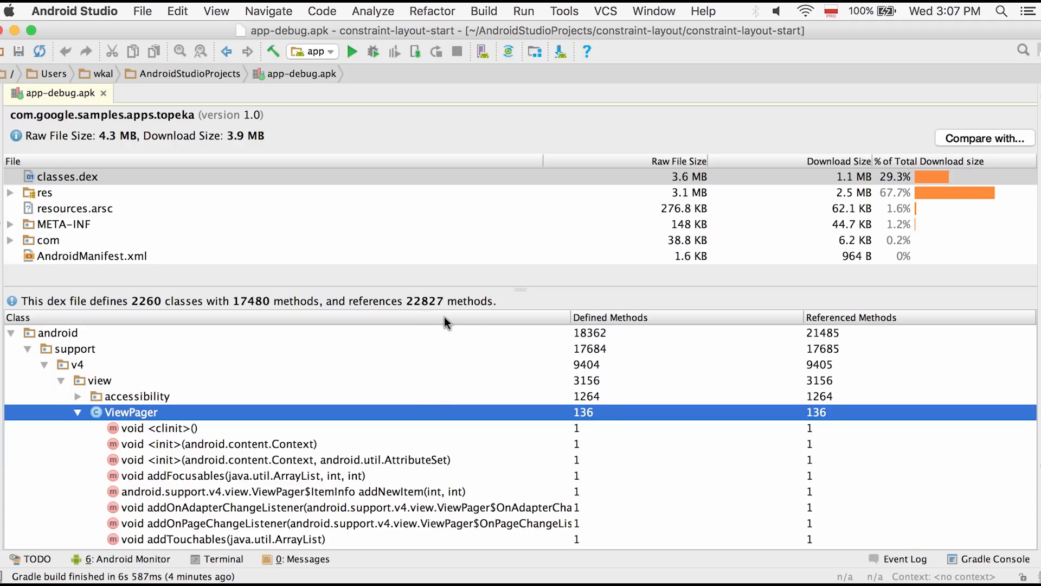
mouse_move(851, 349)
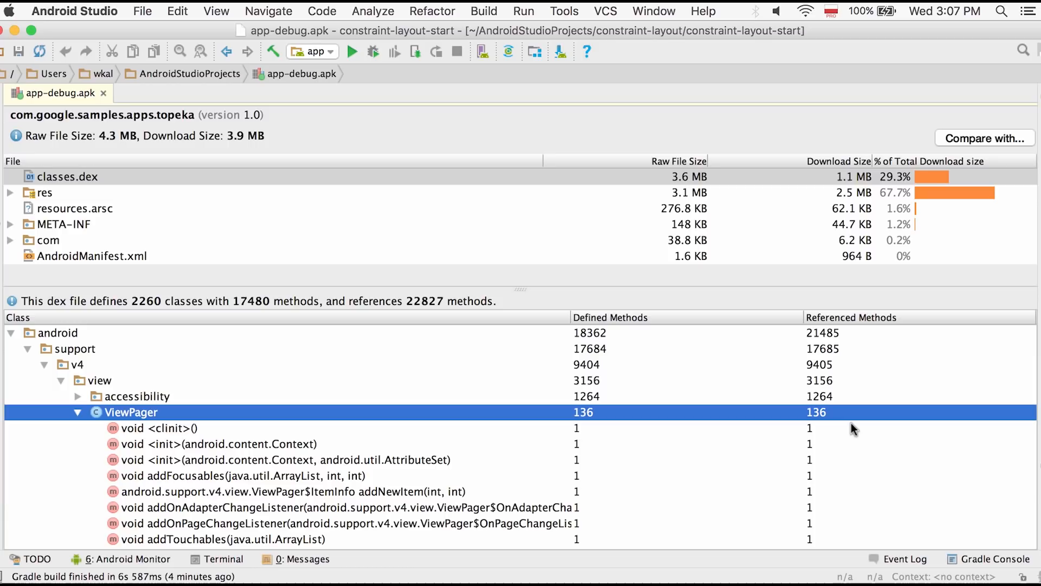
mouse_move(866, 396)
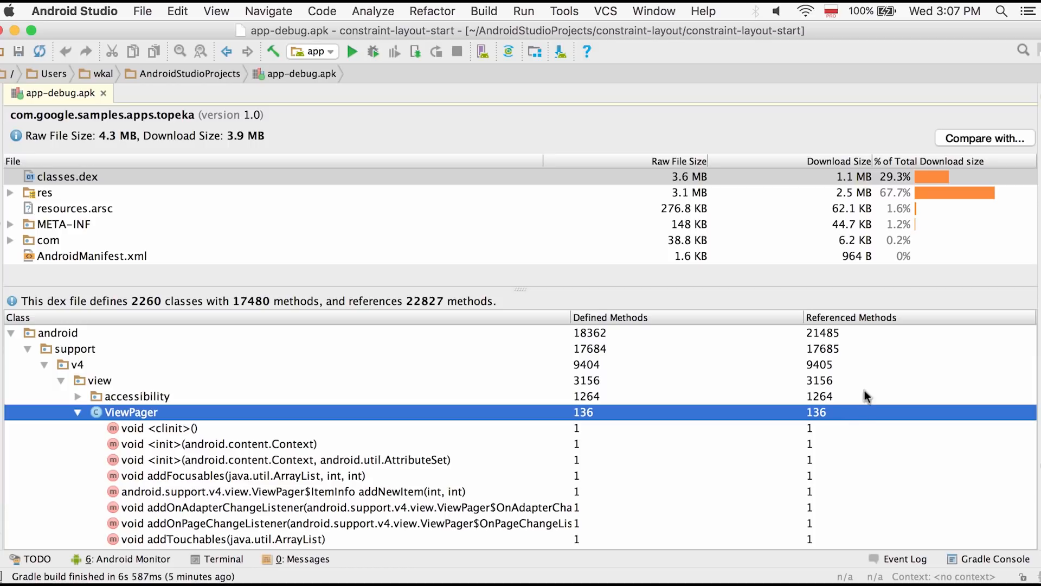
click(985, 138)
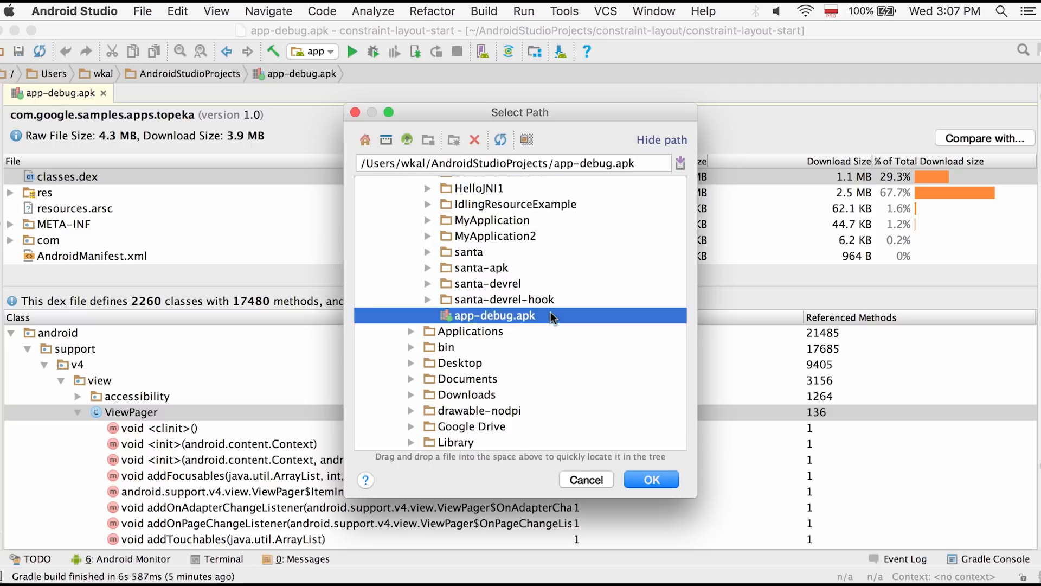
click(650, 479)
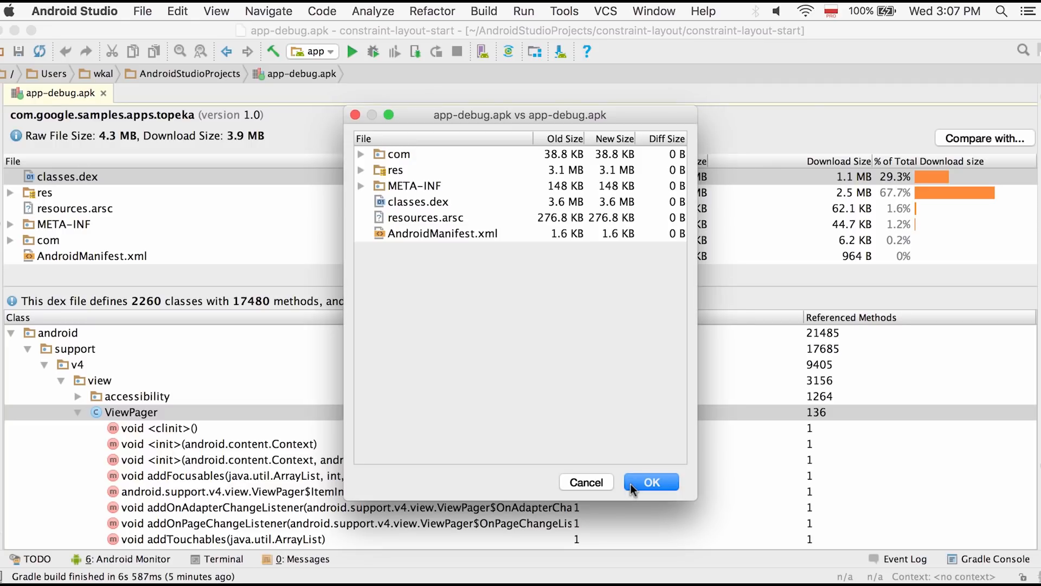
click(651, 482)
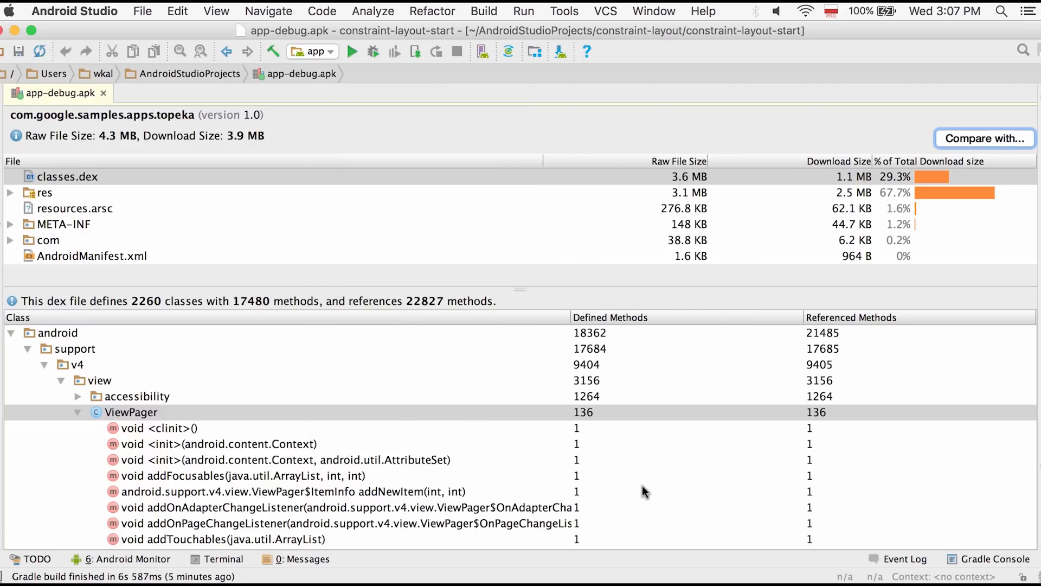